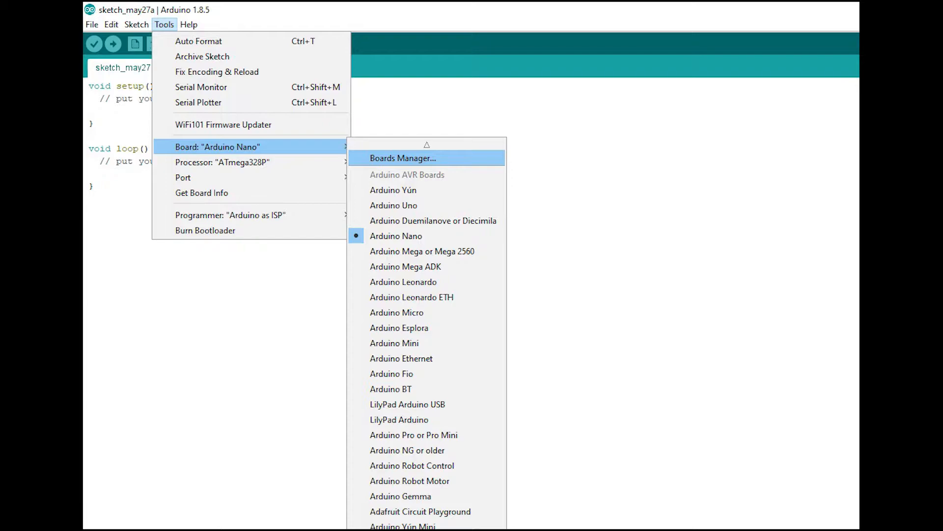
- Open Boards Manager filtered for 'nano', showing Arduino AVR Boards 1.8.3 installed
left_click(402, 158)
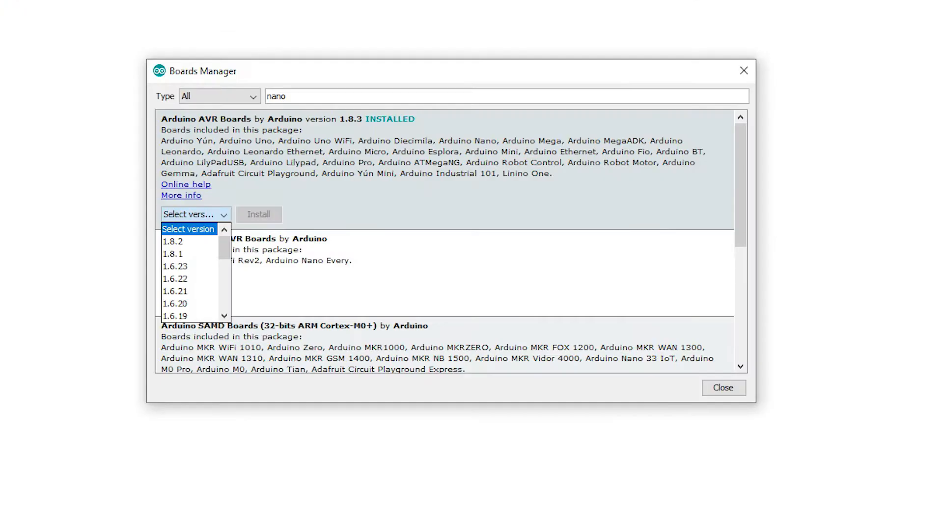